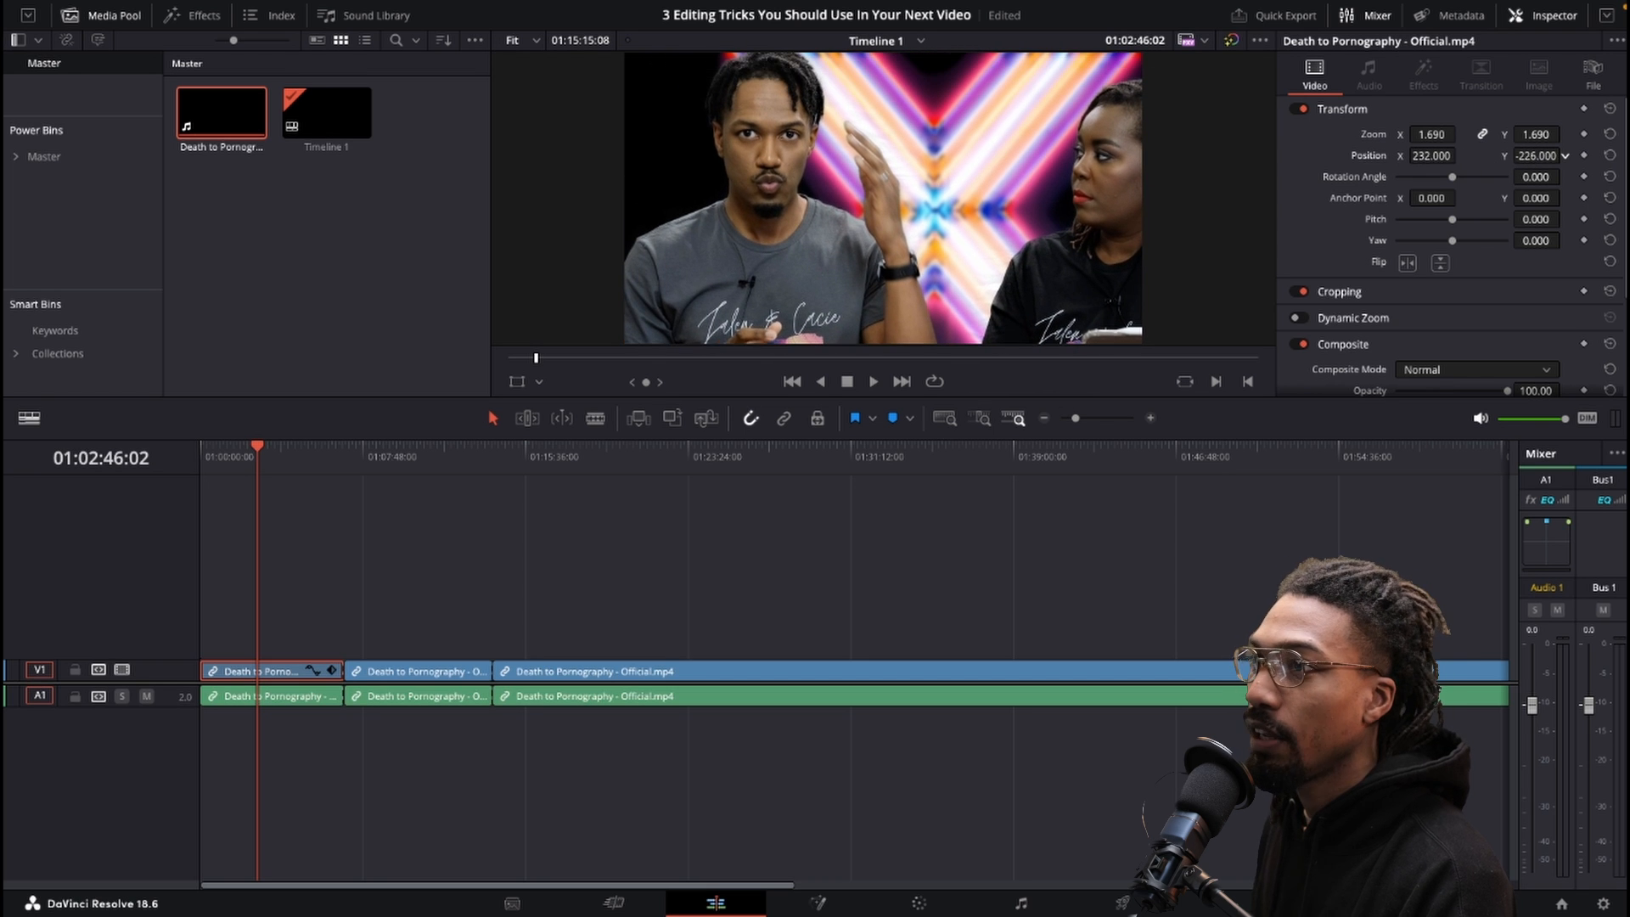
# Show the Effects library so Drone Overlay can be added to the first clip.
pyautogui.click(191, 15)
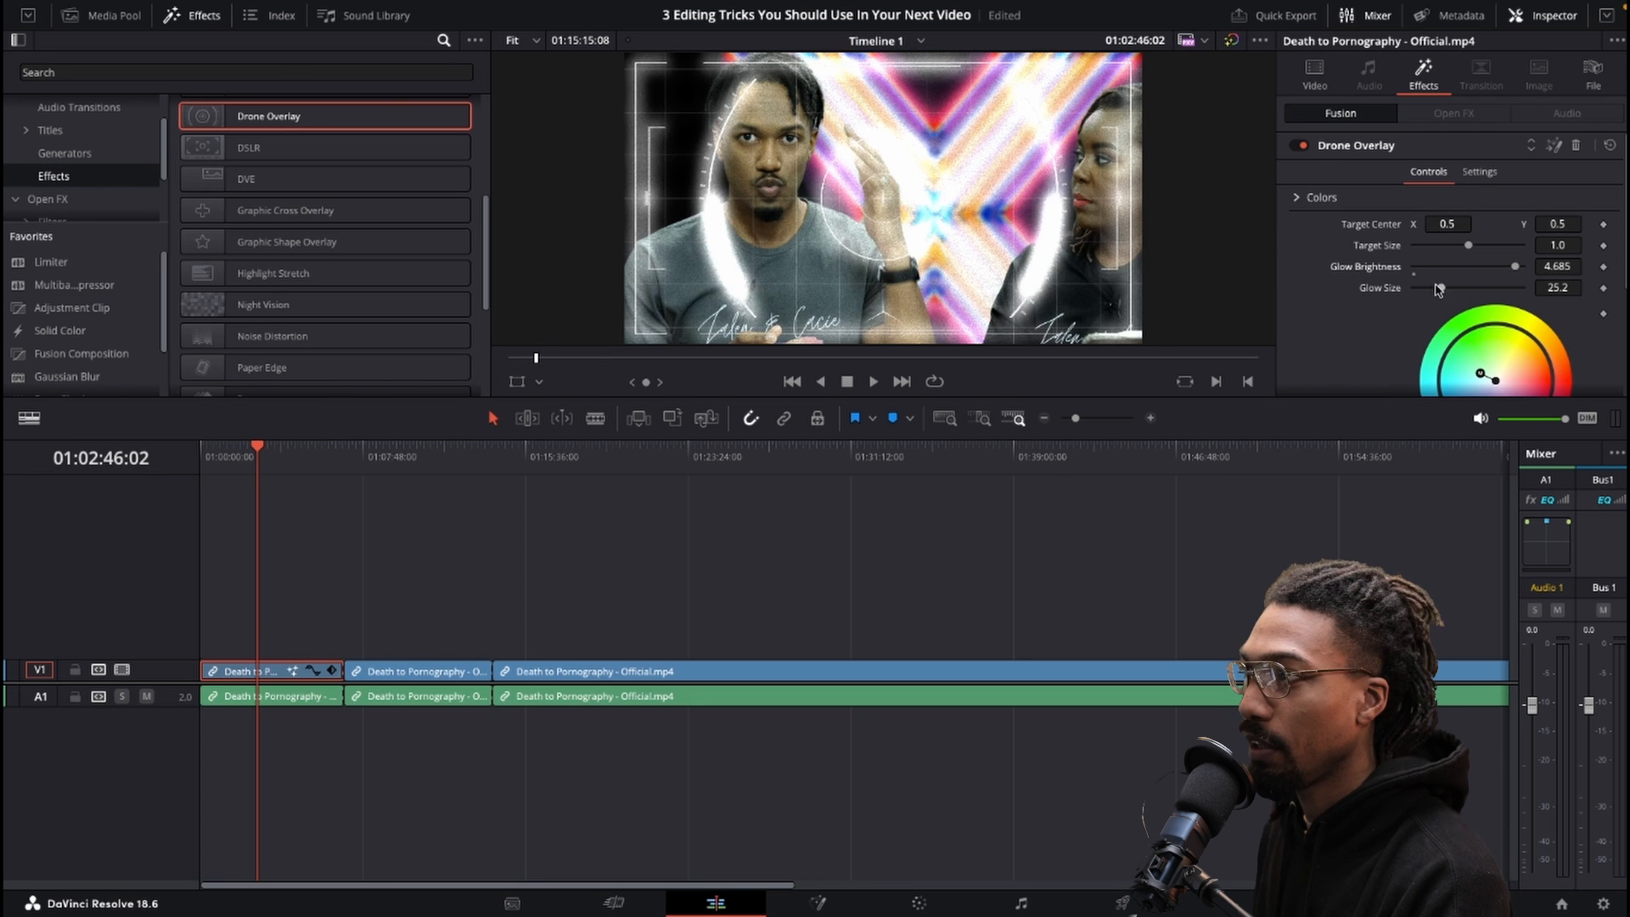
# Raise the Drone Overlay glow size and reframe the first clip at zoom 1.570 with a new Position X.
pyautogui.moveTo(1438, 288); pyautogui.dragTo(1497, 289)
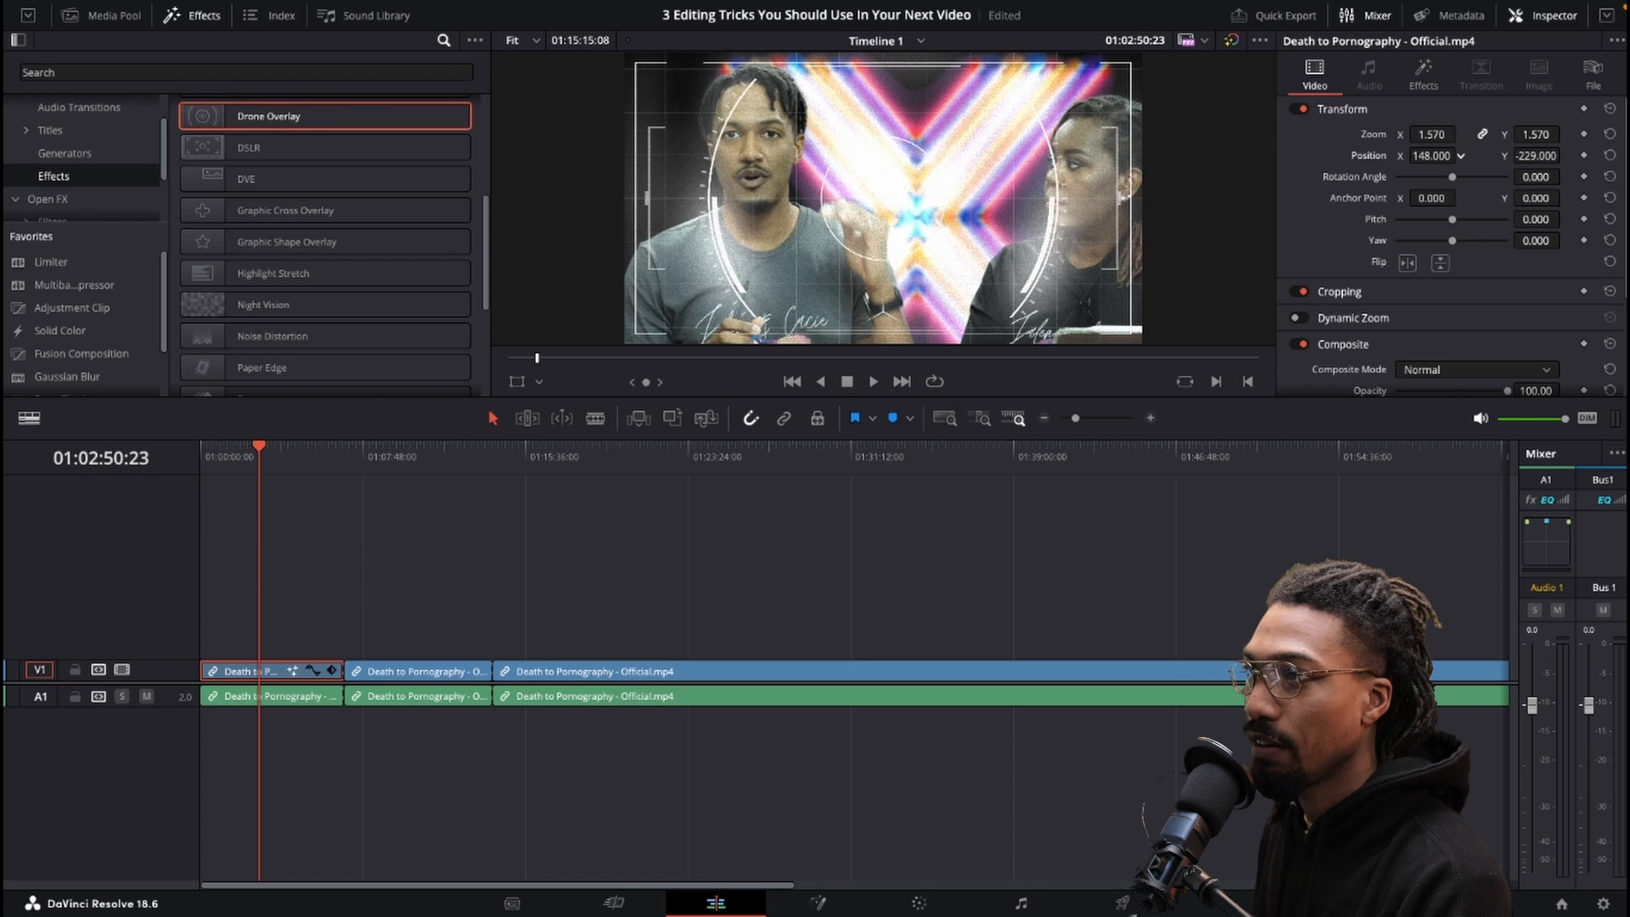
pyautogui.click(377, 456)
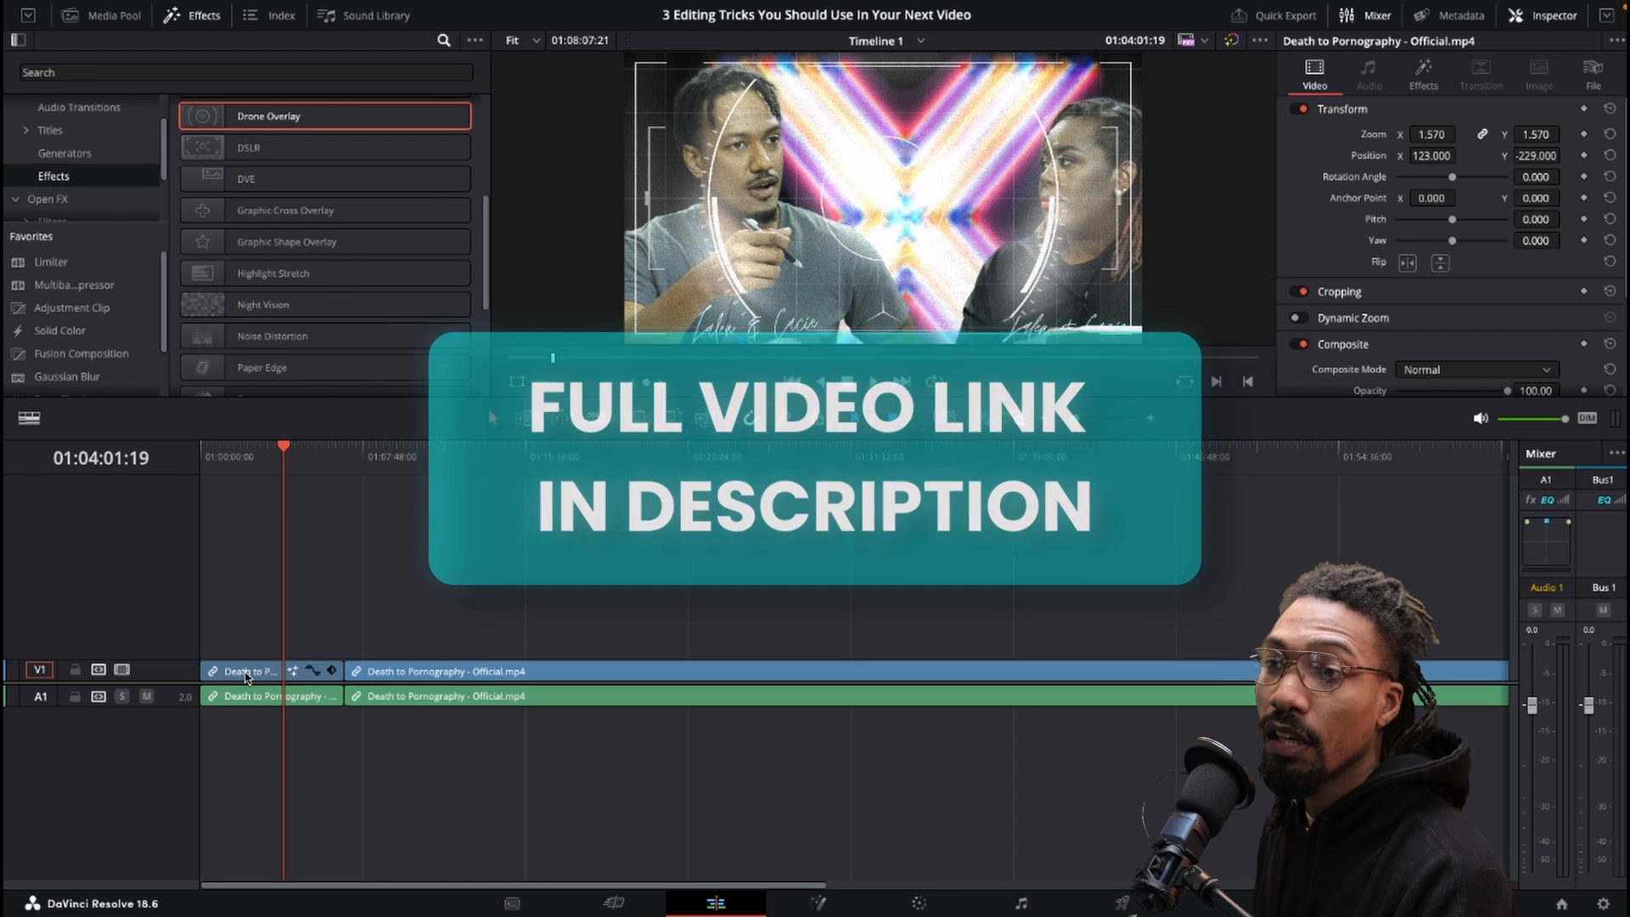
# Paste the first clip's video attributes onto the second clip via Paste Attributes and apply.
pyautogui.rightClick(245, 671)
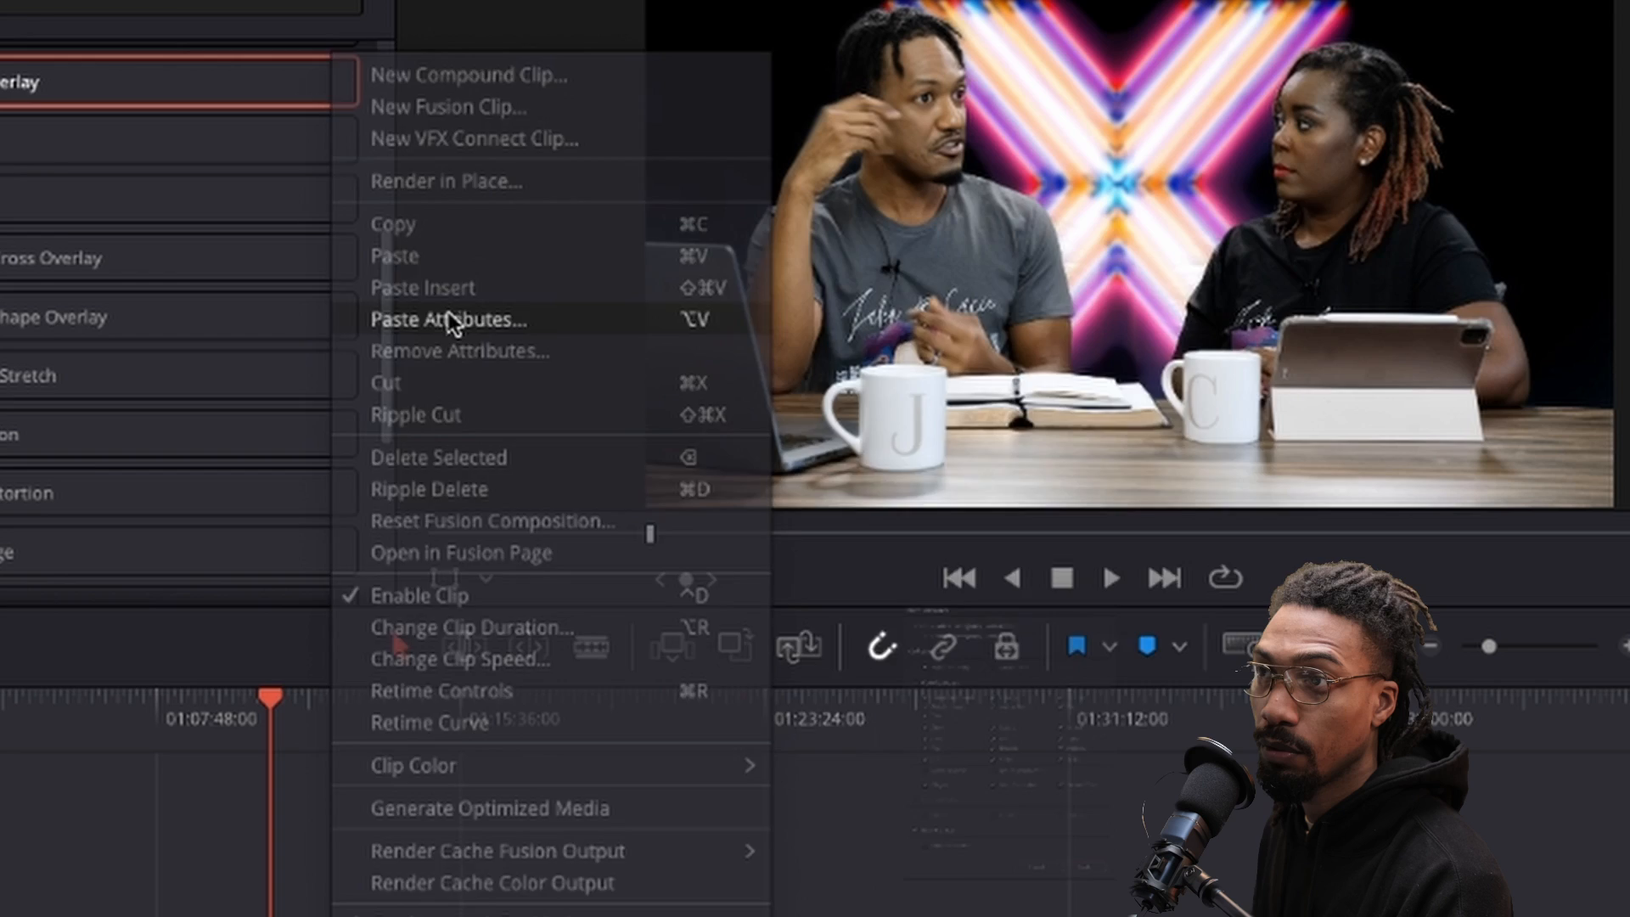
pyautogui.click(449, 319)
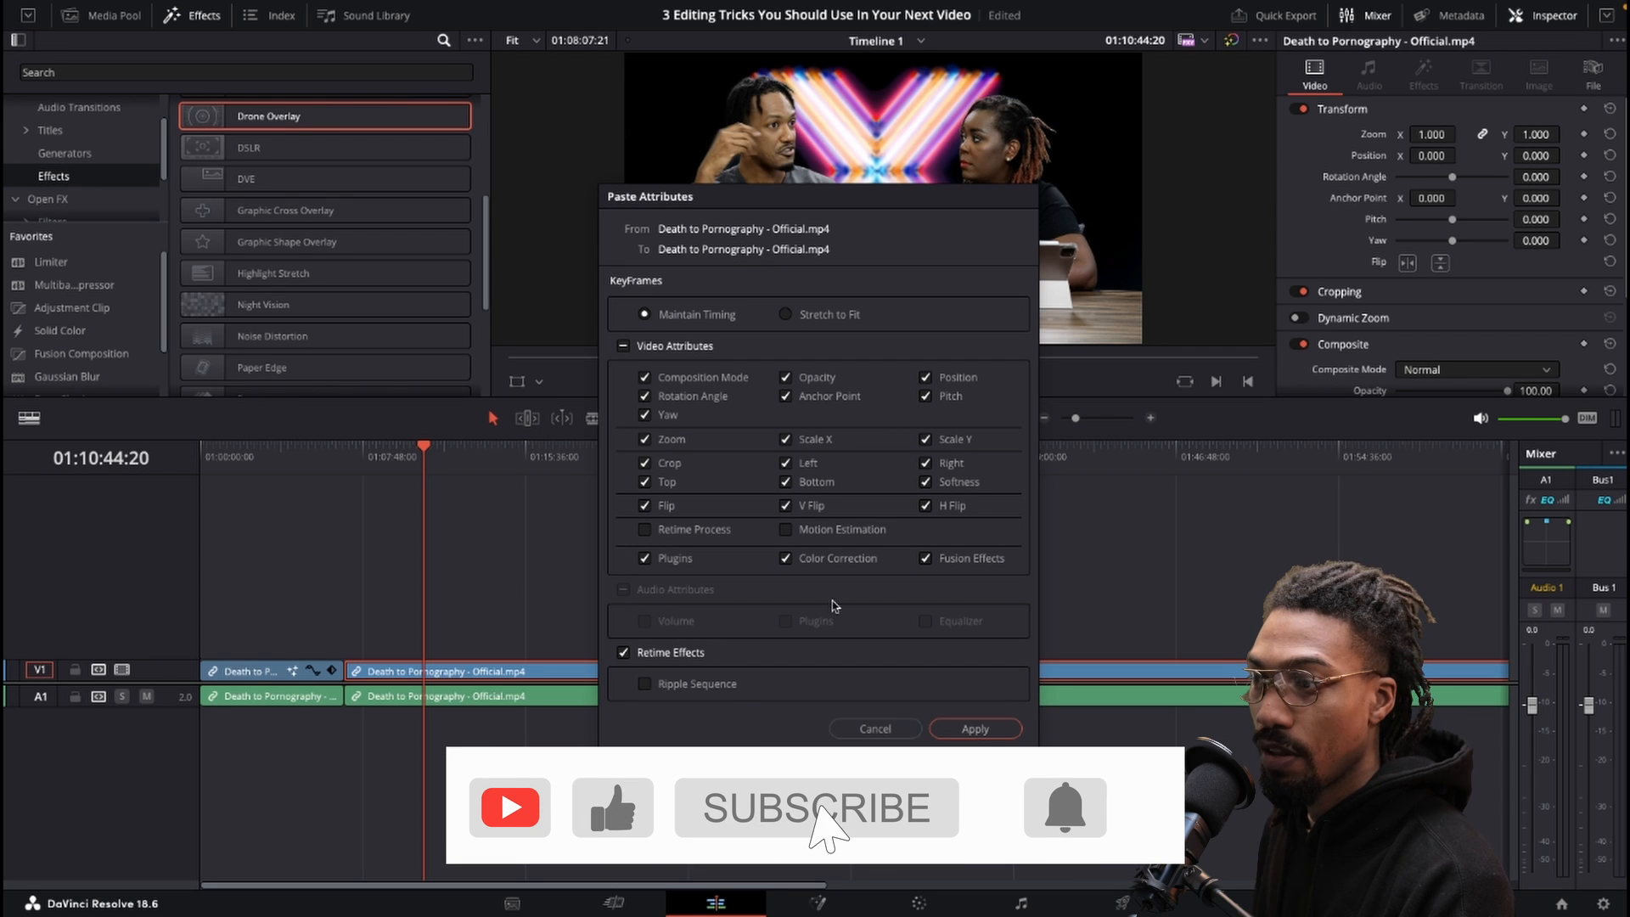
pyautogui.click(973, 729)
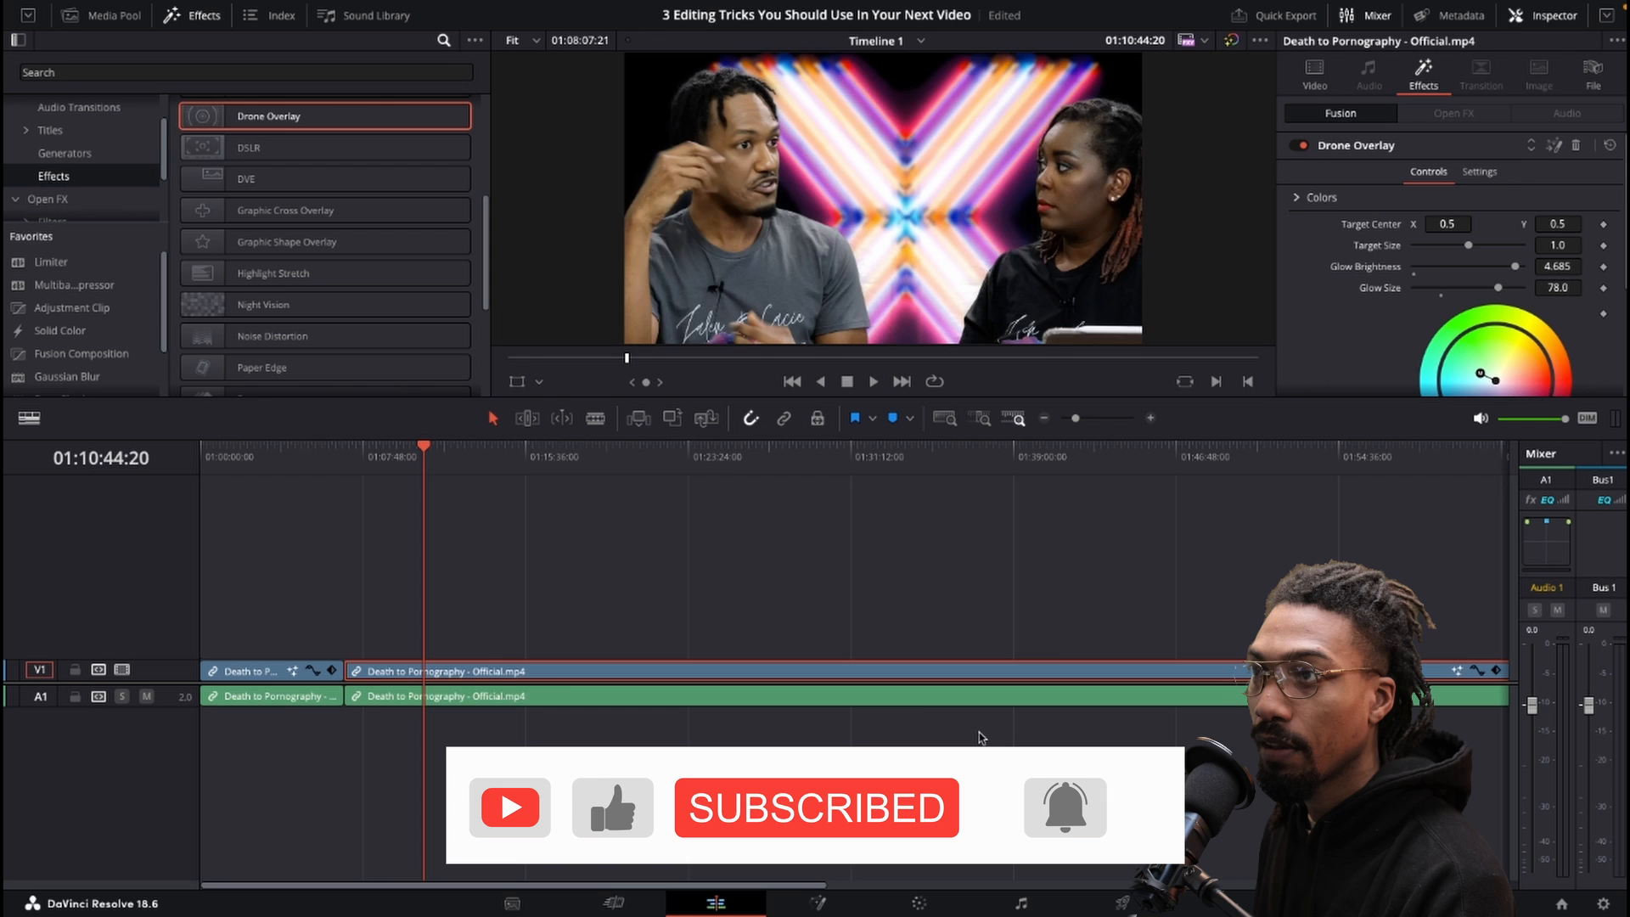